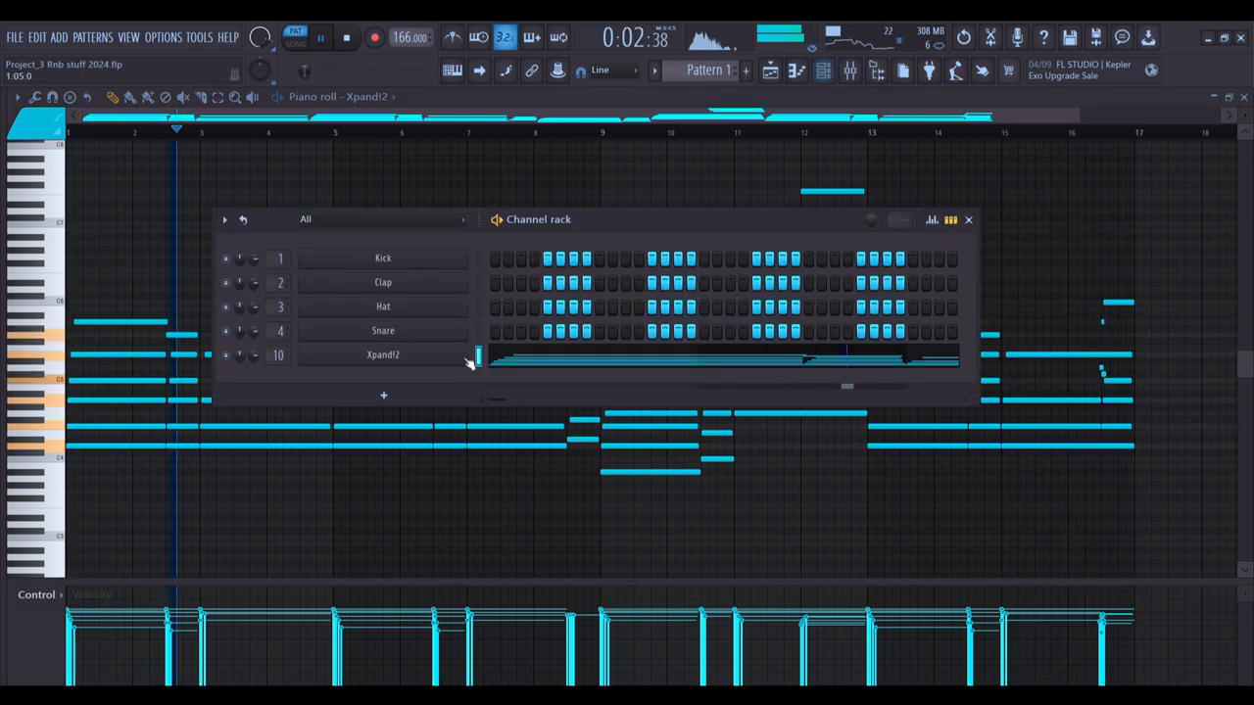
# - Close the Xpand!2 electric piano note editor
pyautogui.click(382, 355)
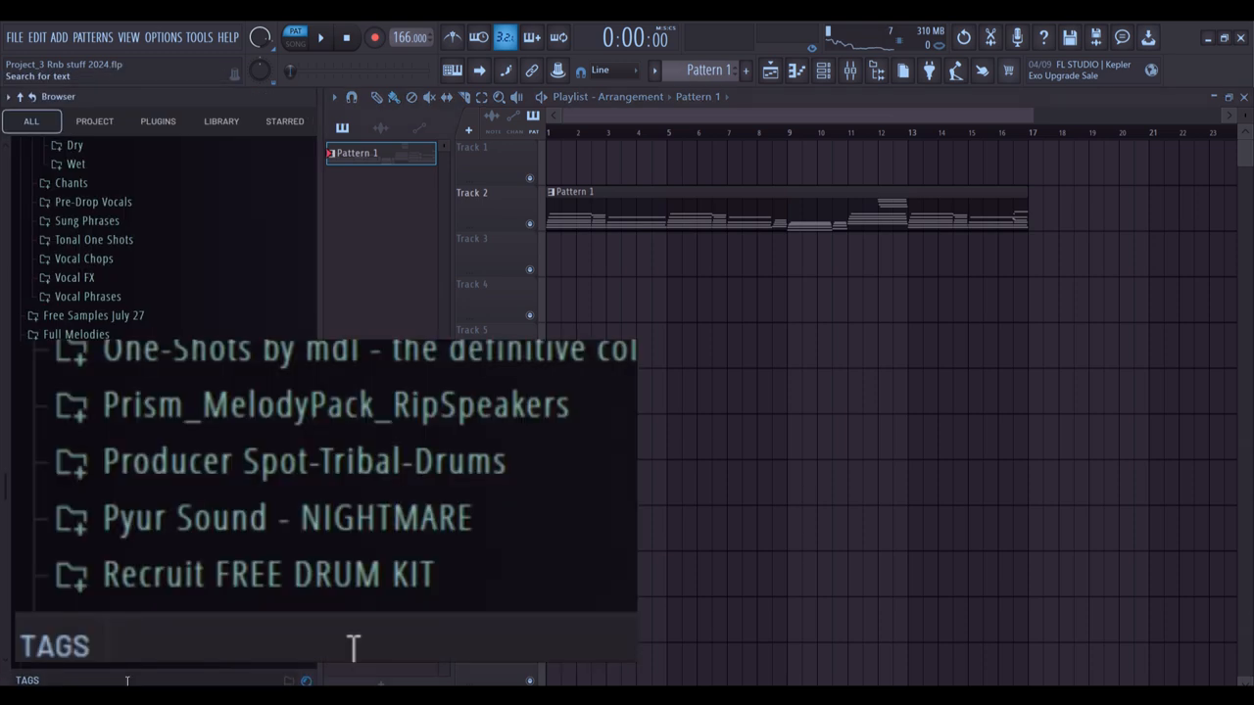
# - Filter the browser by 'pads' and preview Cymatics - PAD Lucky - C
pyautogui.write('pads')
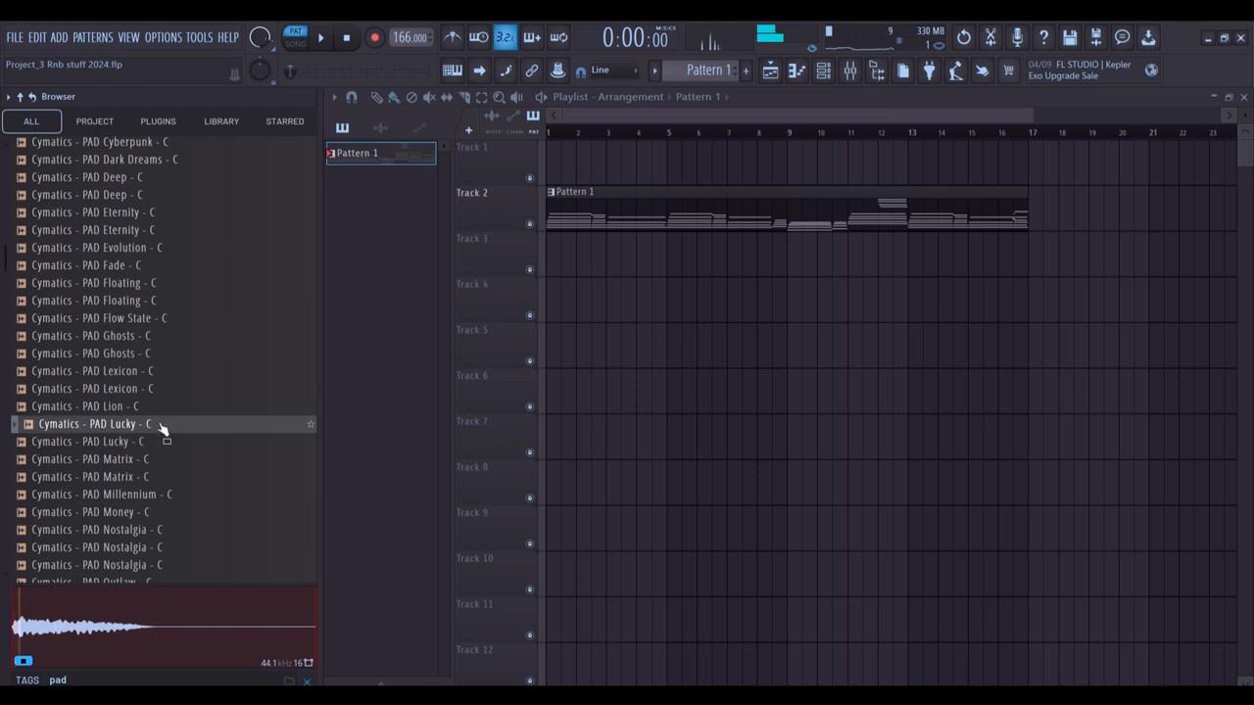
pyautogui.click(823, 69)
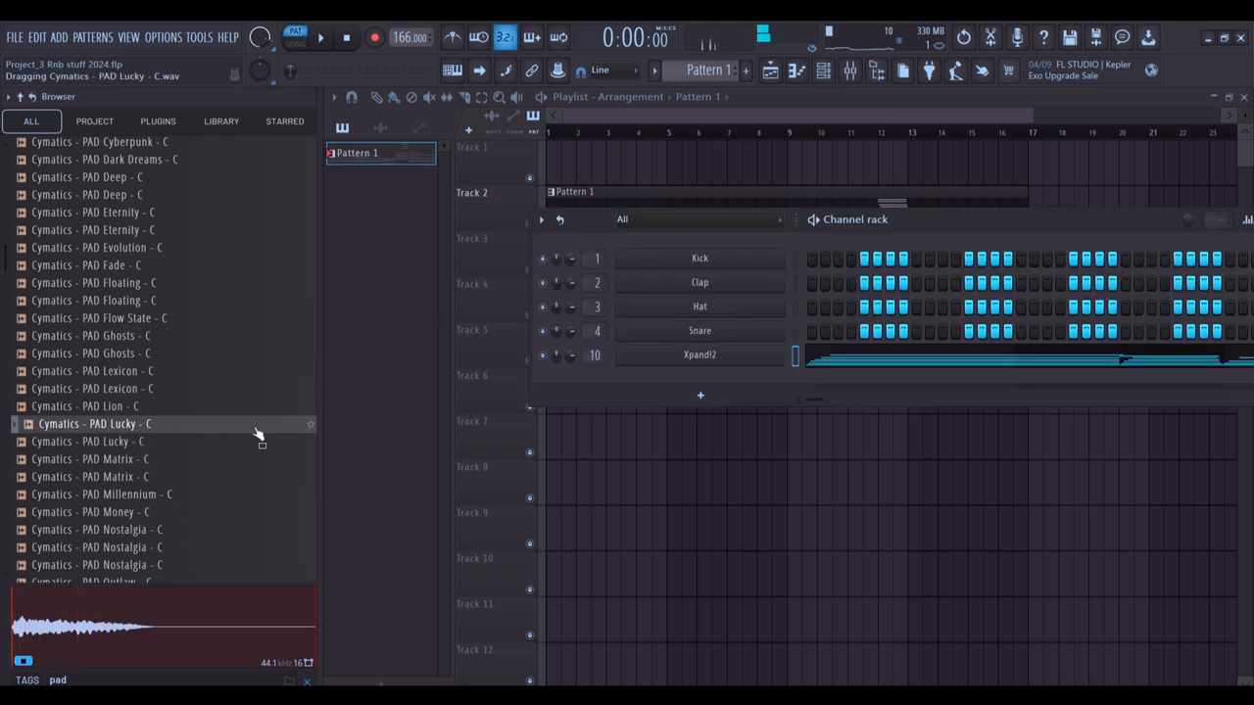
# - Load PAD Lucky as a new channel and draw a D4 pad note across bar 1
pyautogui.moveTo(259, 436); pyautogui.dragTo(695, 392)
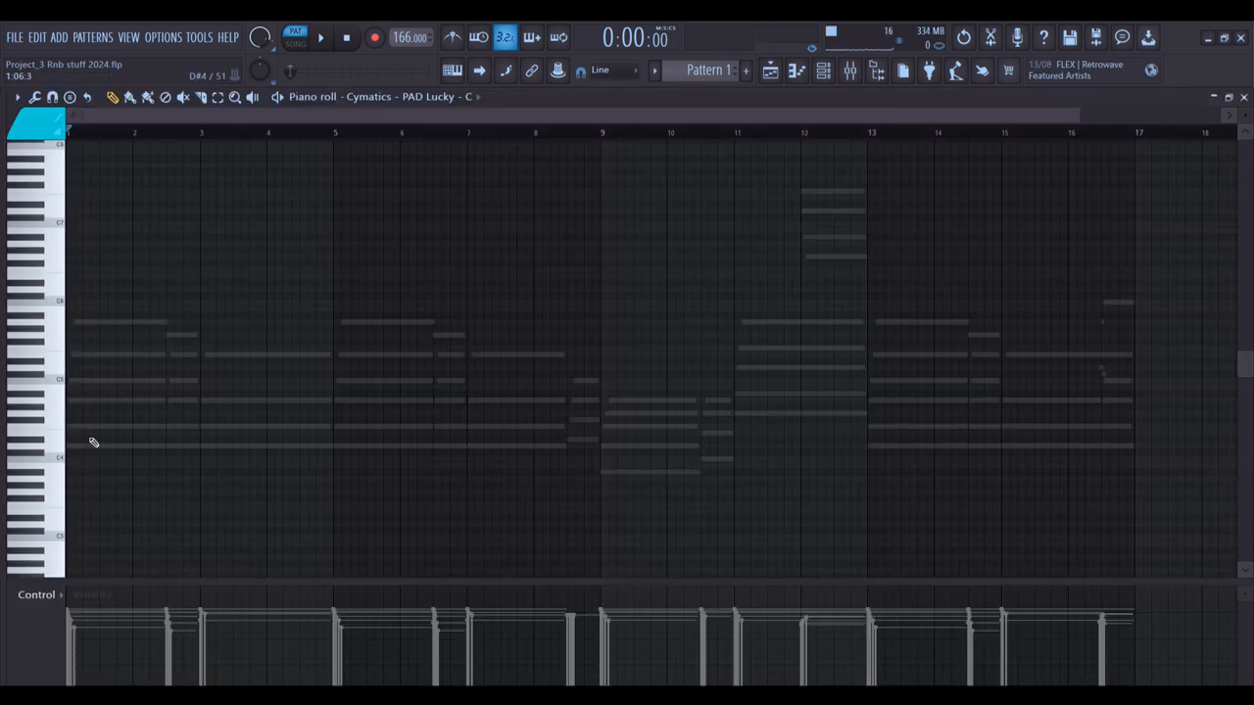
pyautogui.click(39, 447)
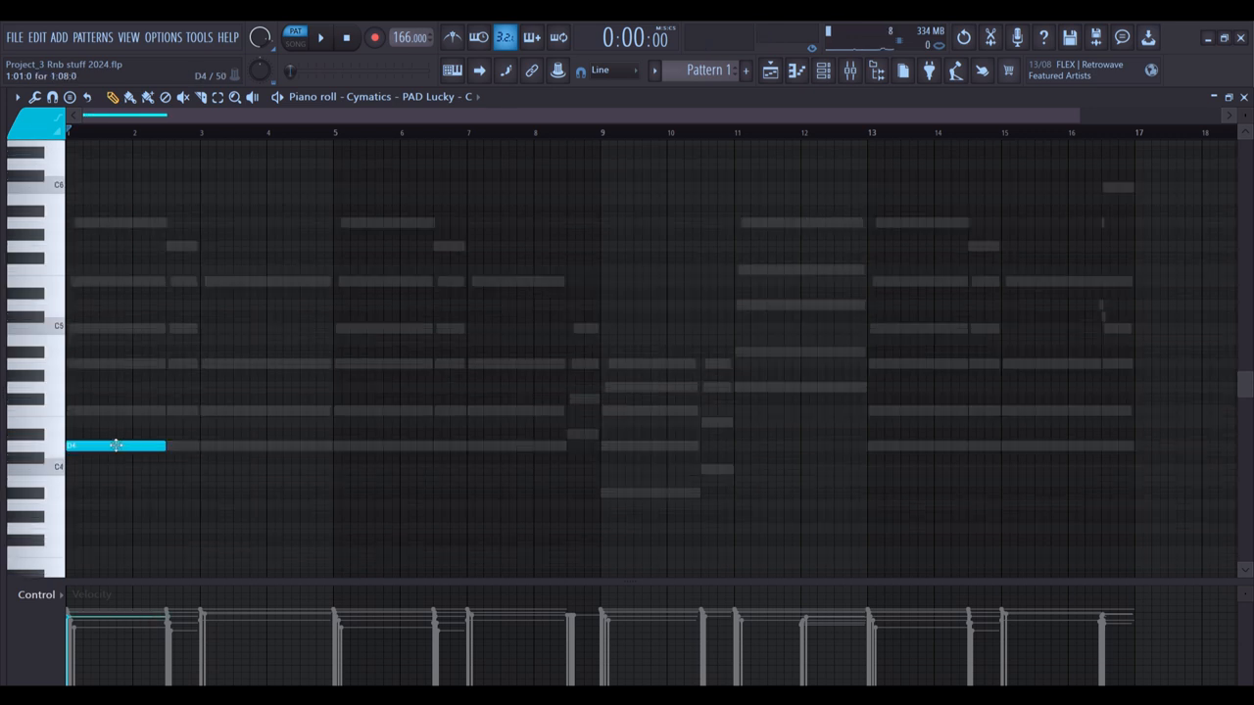
pyautogui.click(116, 411)
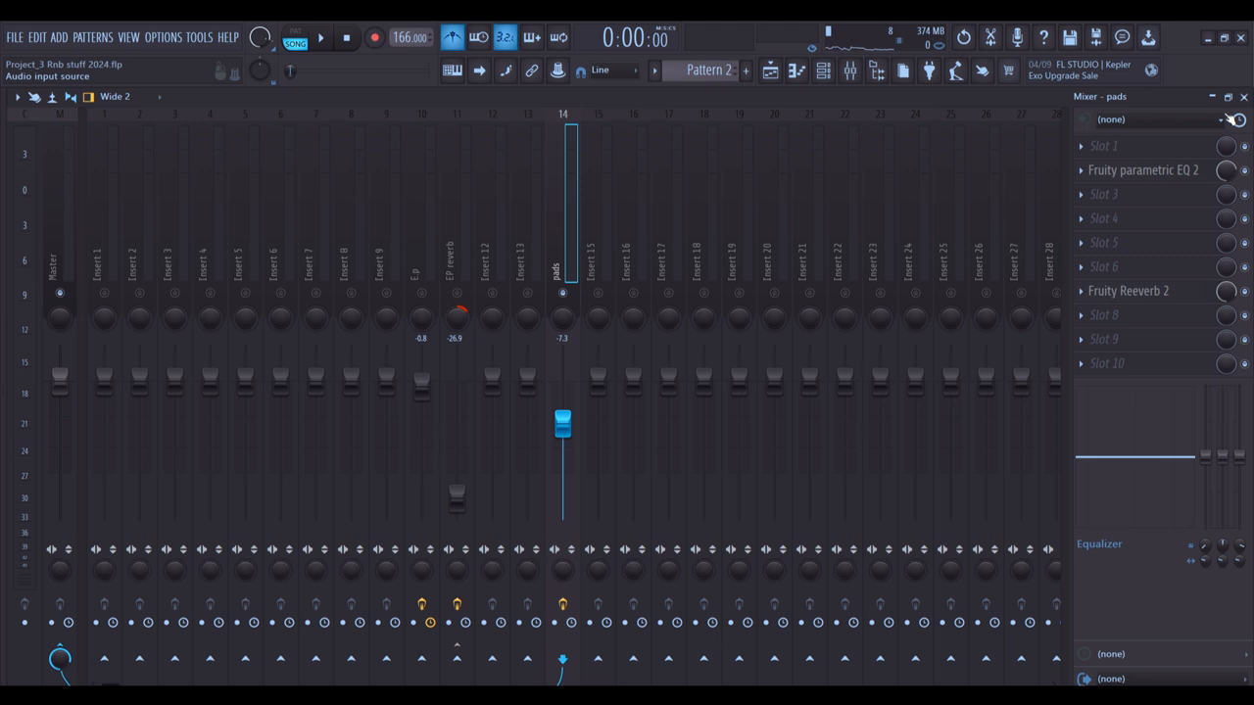
# - Put Flux Mini 2 in an empty pads effect slot and cycle its presets, including Pumping HPF
pyautogui.click(322, 37)
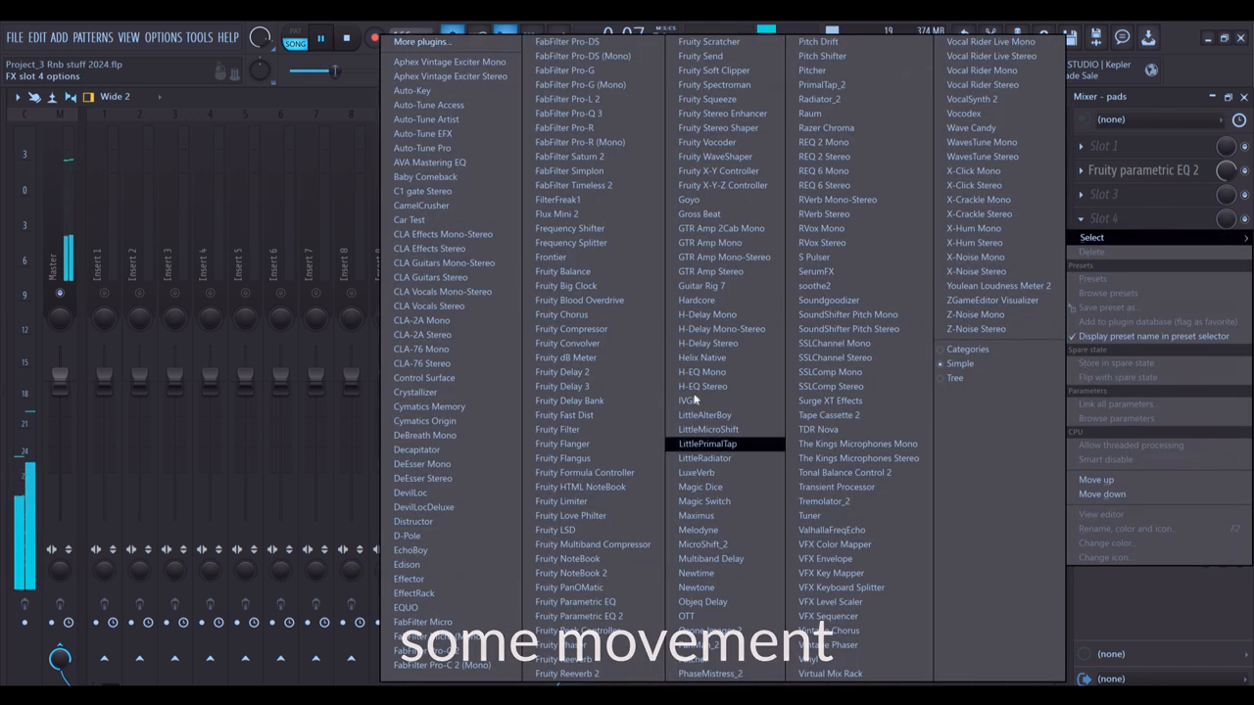
pyautogui.click(556, 213)
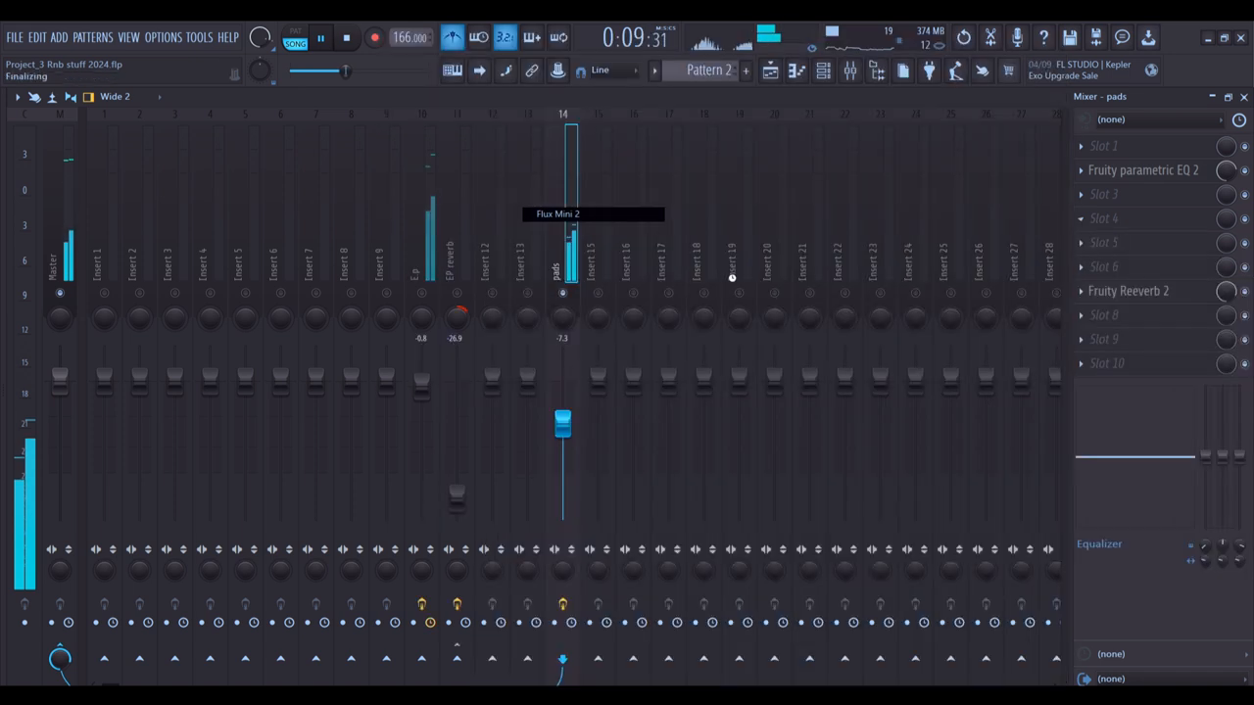
pyautogui.click(1104, 218)
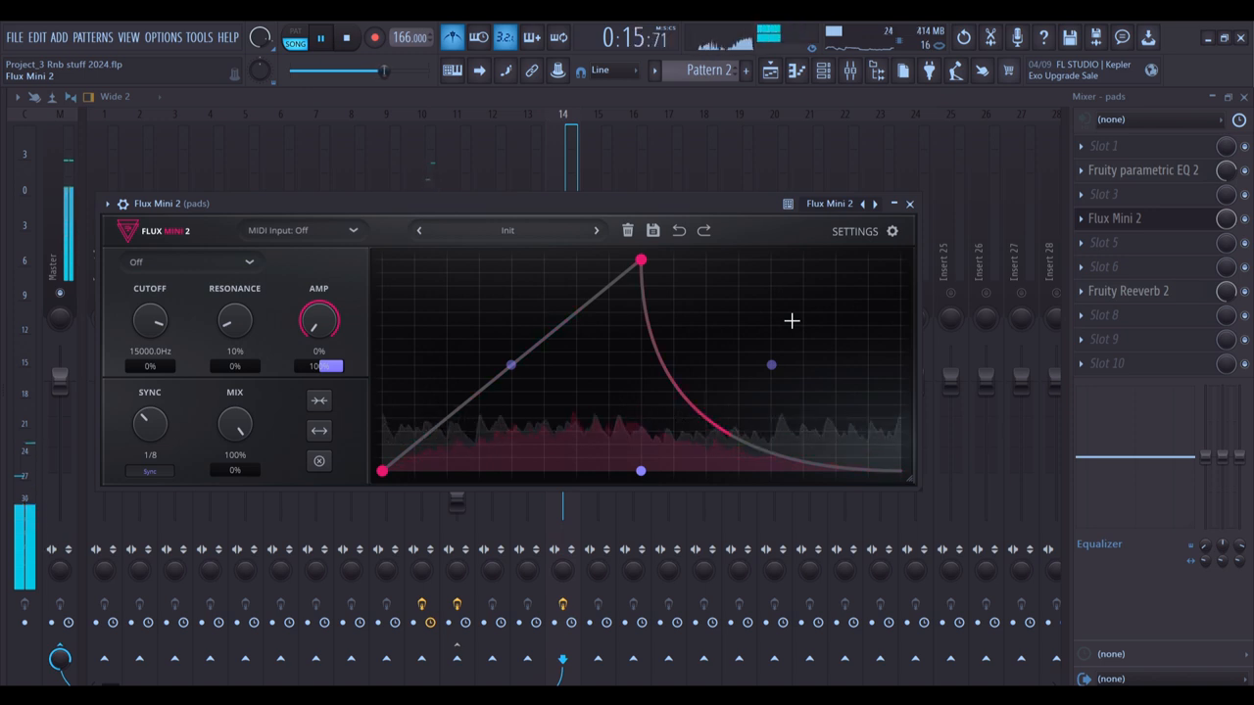
pyautogui.click(596, 230)
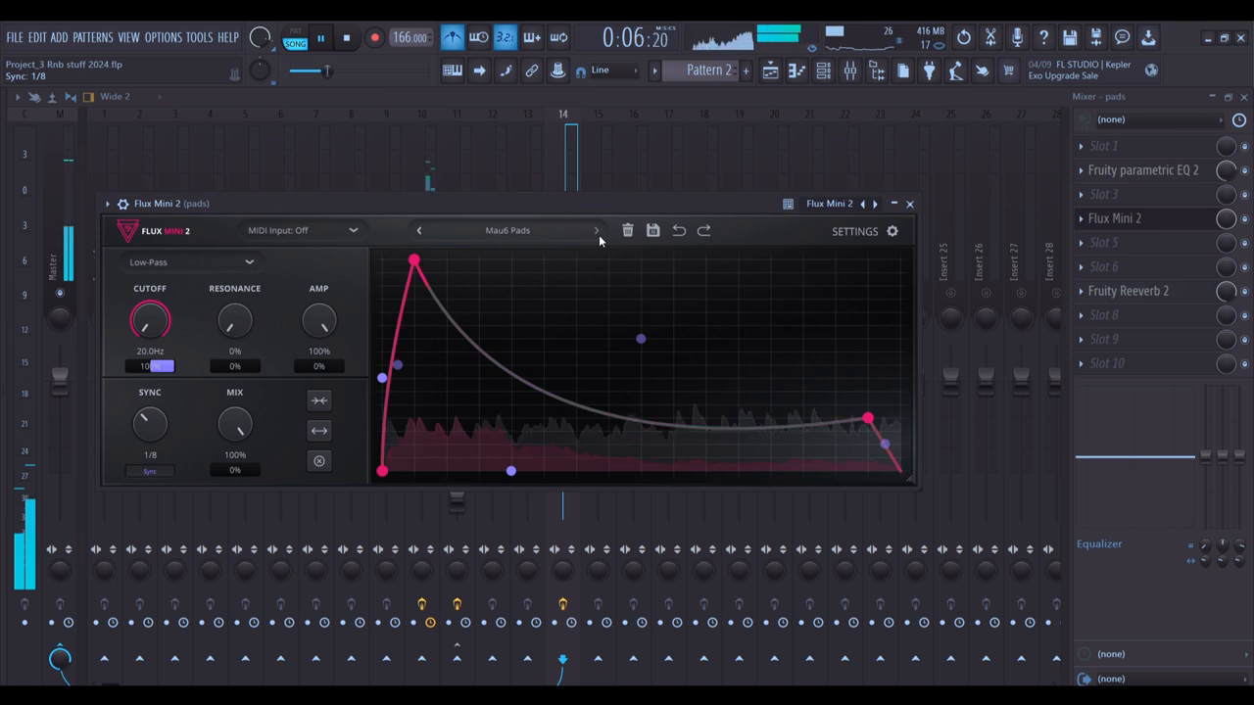
pyautogui.click(595, 230)
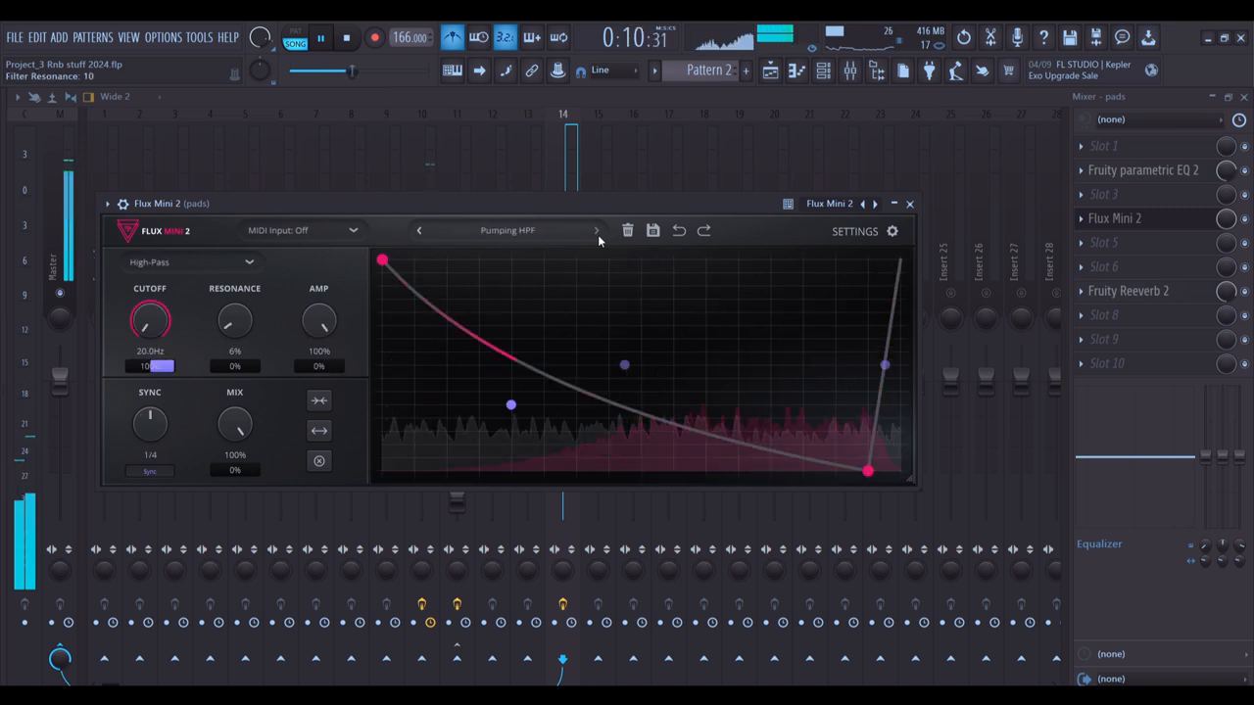
pyautogui.click(598, 230)
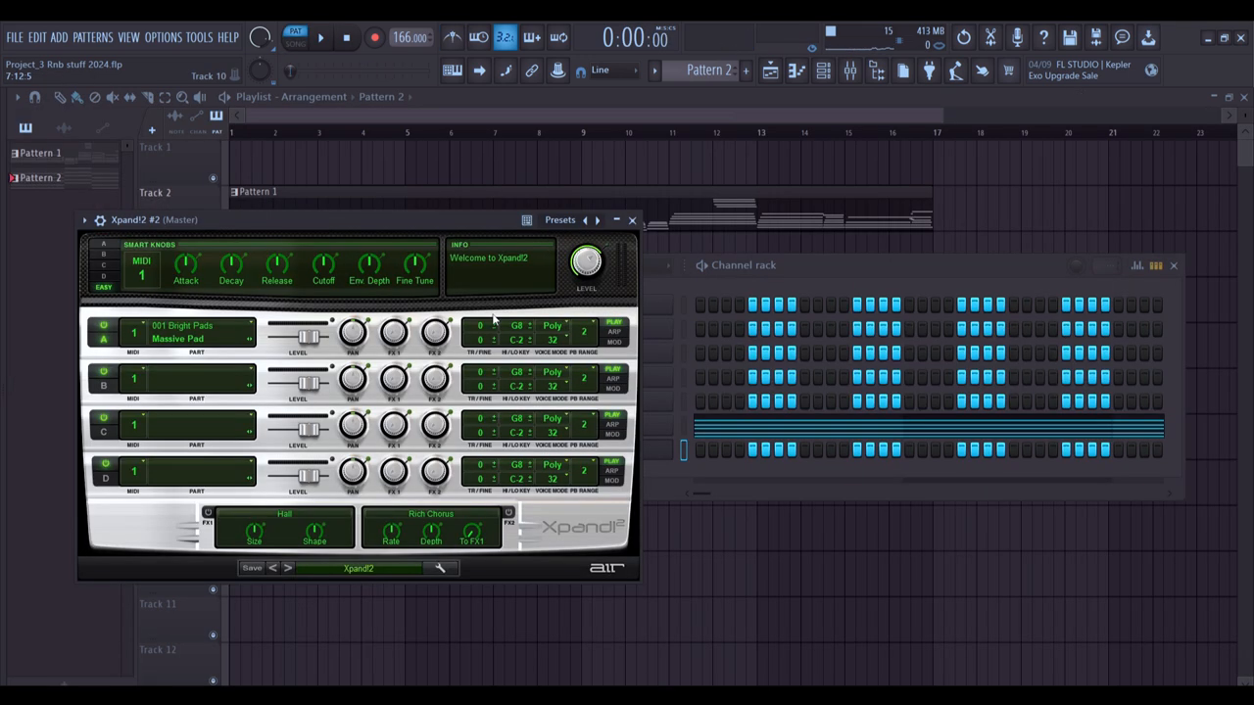
# - Draw two-bar D3 notes for Xpand!2 #2 across bars 1 to 8
pyautogui.moveTo(154, 219); pyautogui.dragTo(280, 186)
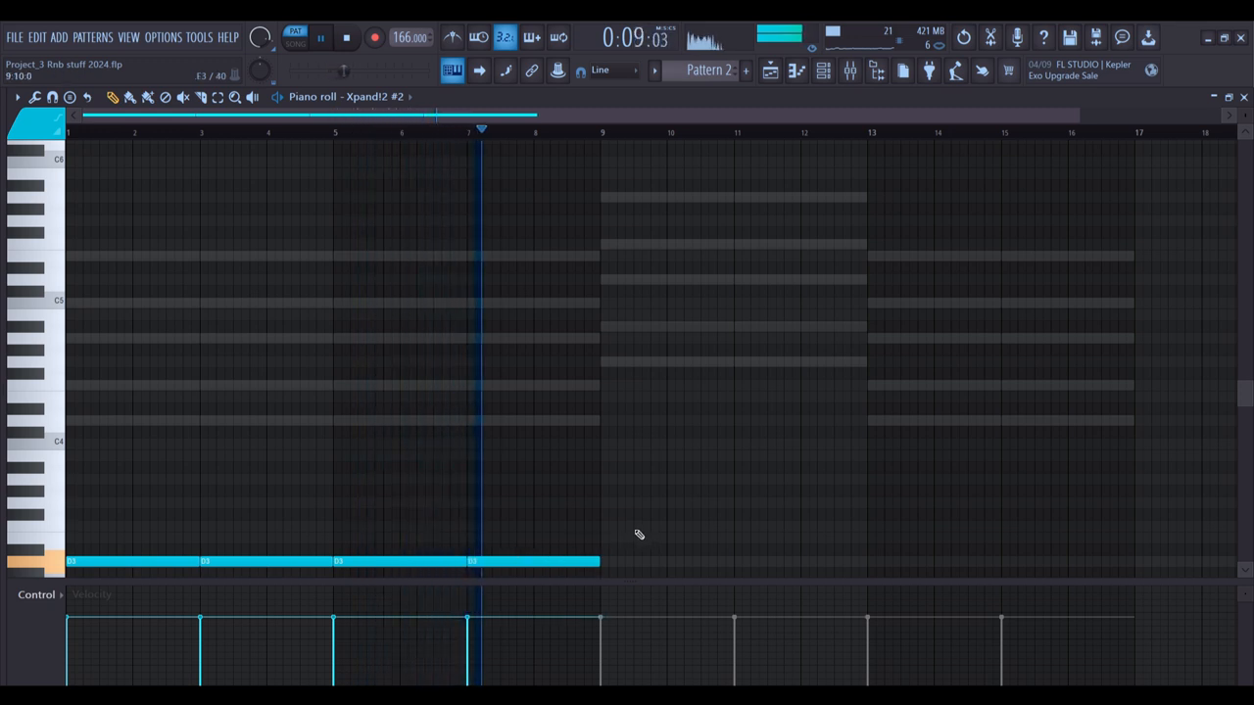
# - Place a G3 note at bar 9 and stretch it to two bars
pyautogui.click(666, 502)
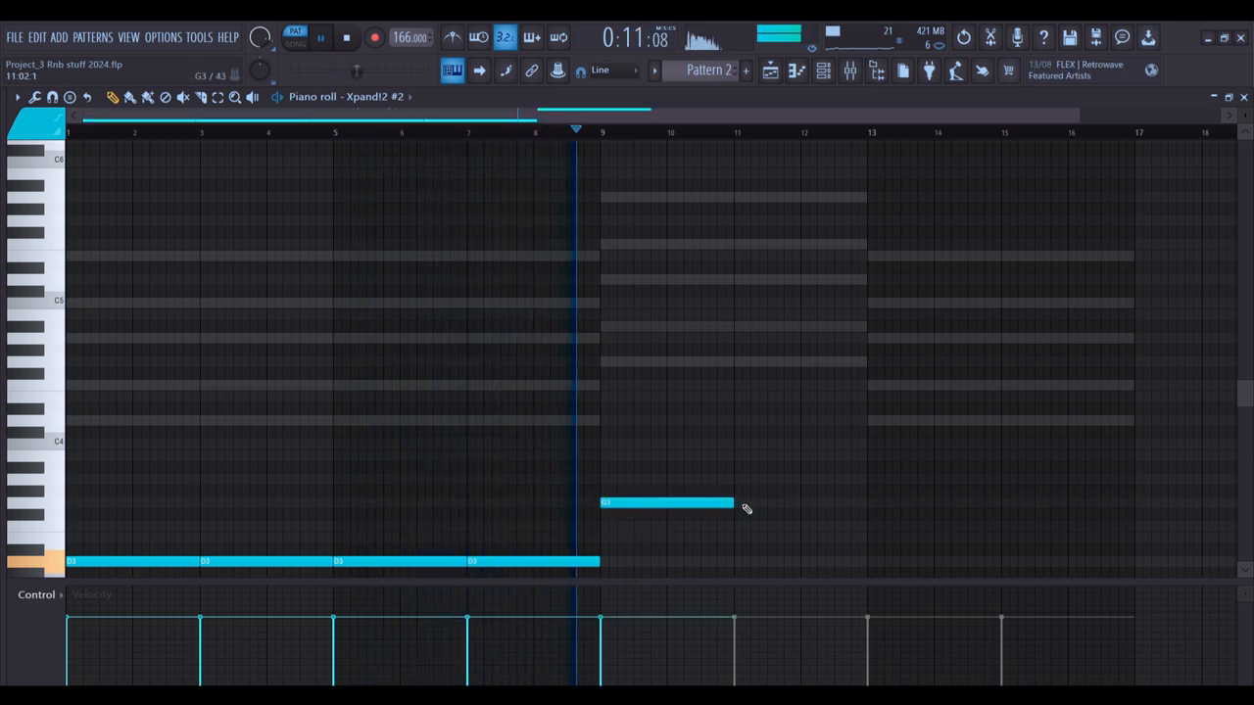
pyautogui.moveTo(735, 502); pyautogui.dragTo(866, 502)
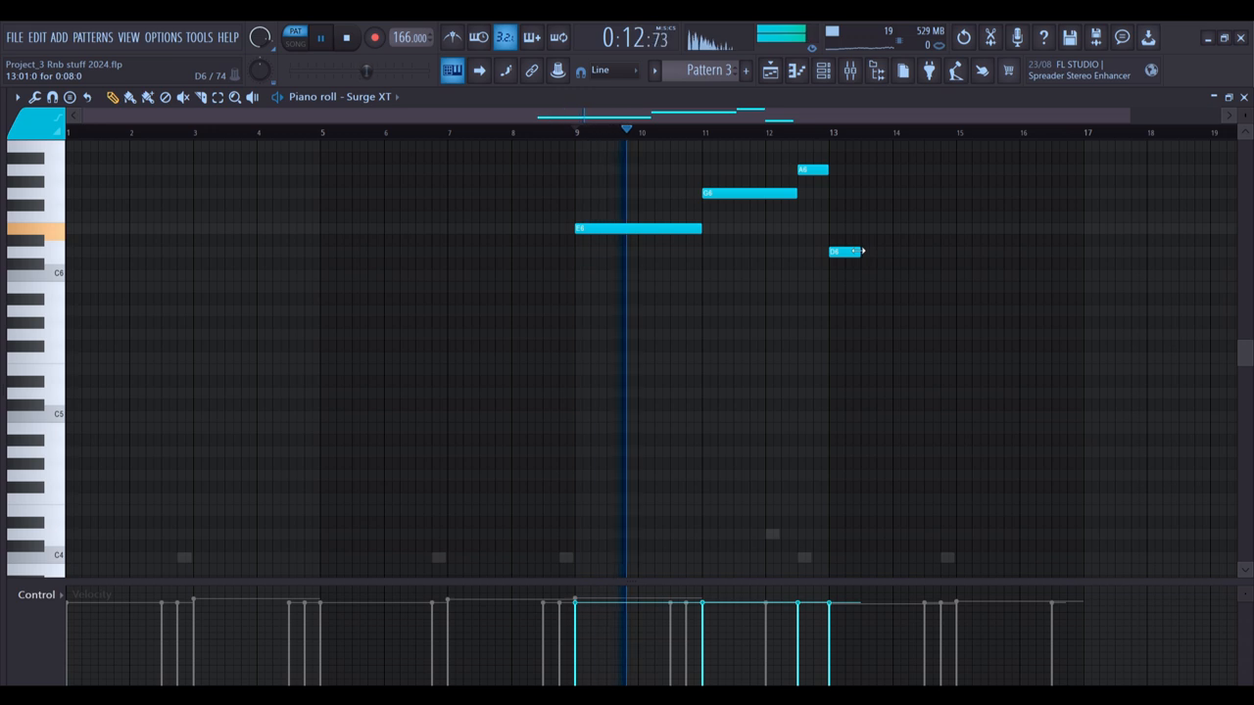
# - Lengthen the final D6 melody note
pyautogui.moveTo(862, 252); pyautogui.dragTo(958, 252)
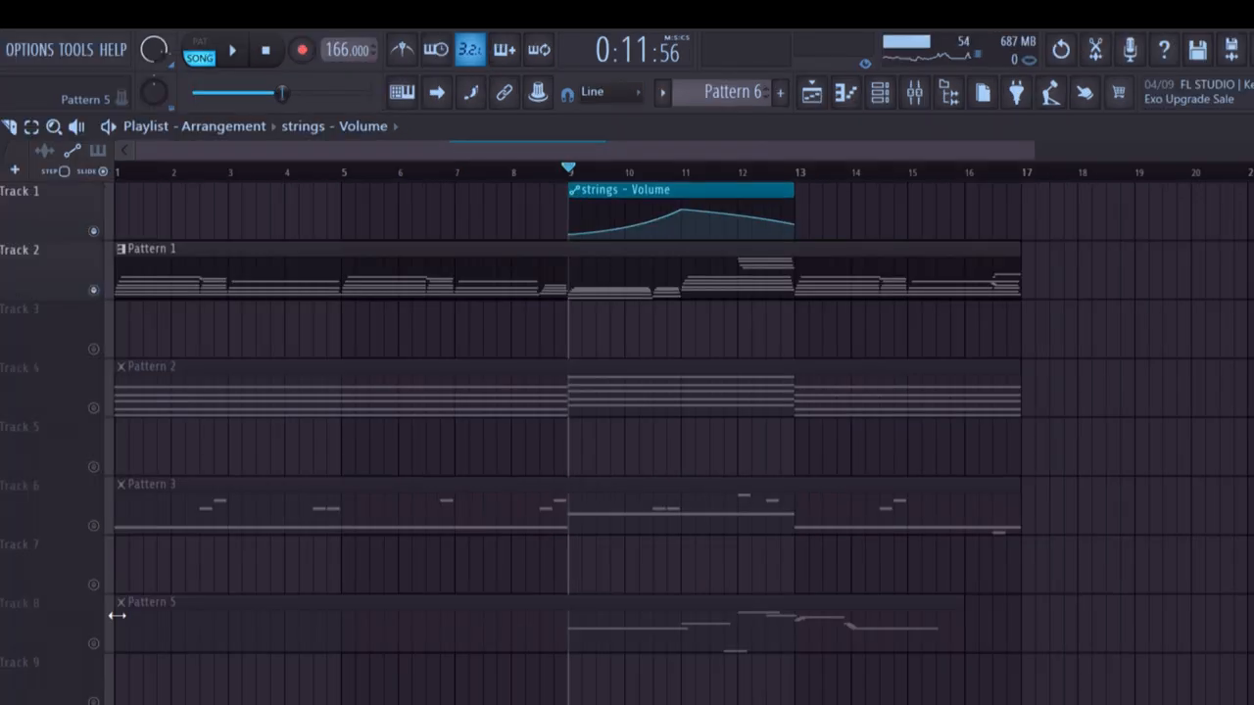
# - Play back the arrangement in Song mode
pyautogui.click(232, 50)
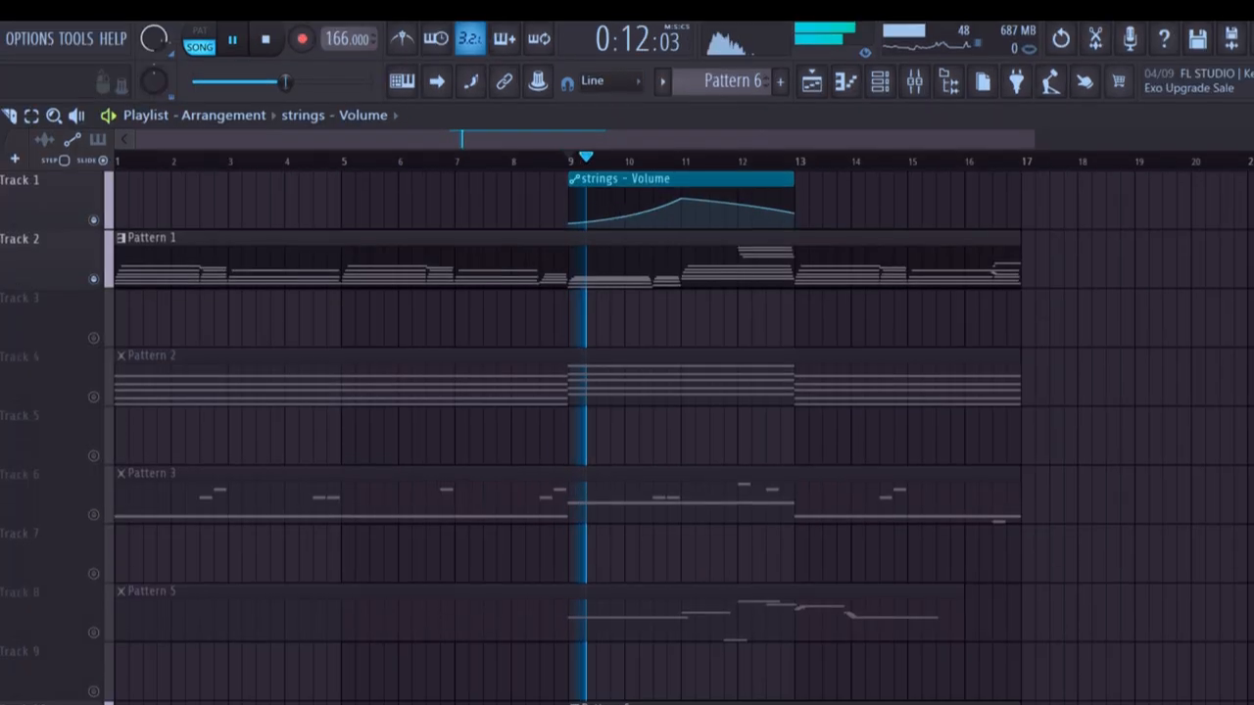
pyautogui.scroll(-3)
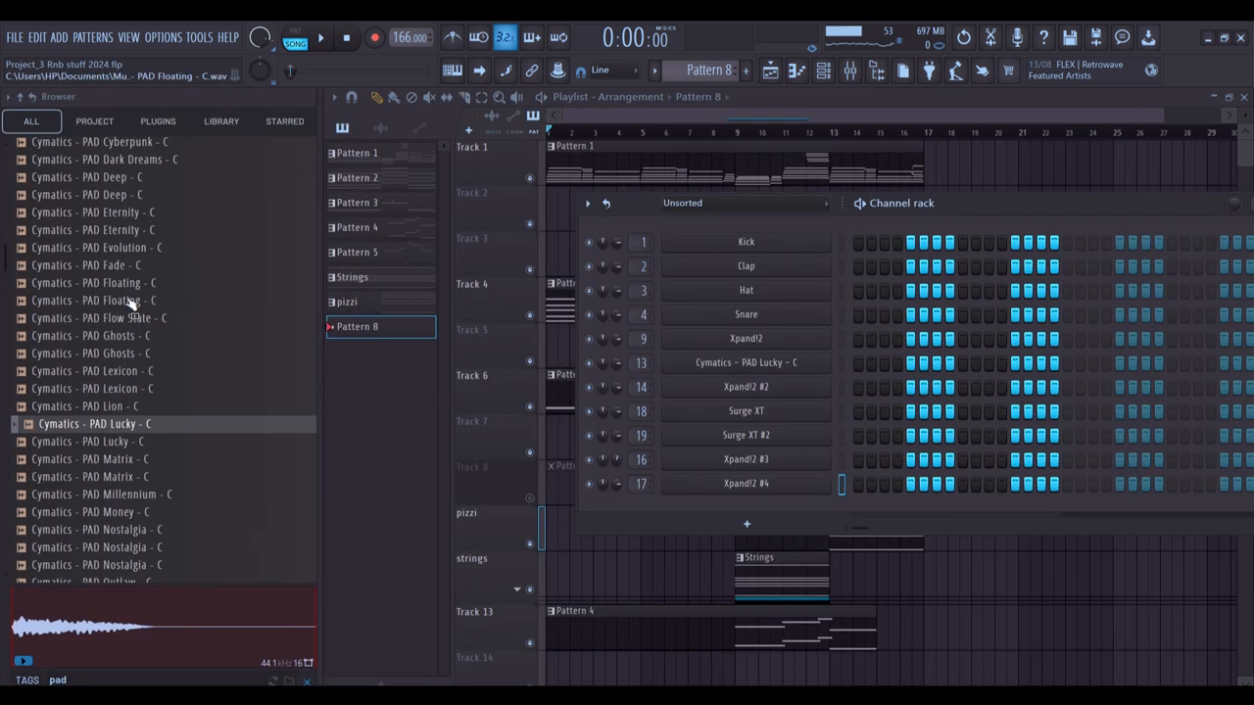
# - Search 'kick', preview Sweden Kick - G#, and drag Carry Rim onto a drum channel
pyautogui.scroll(-3)
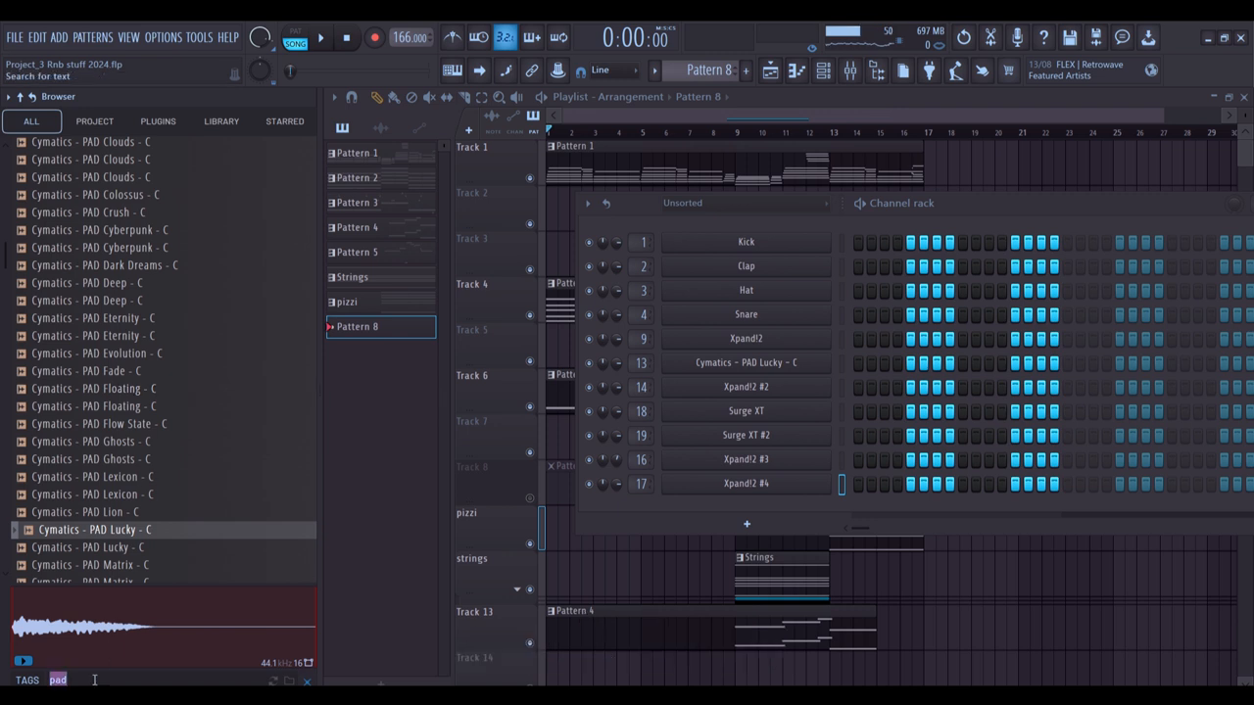
pyautogui.write('kick')
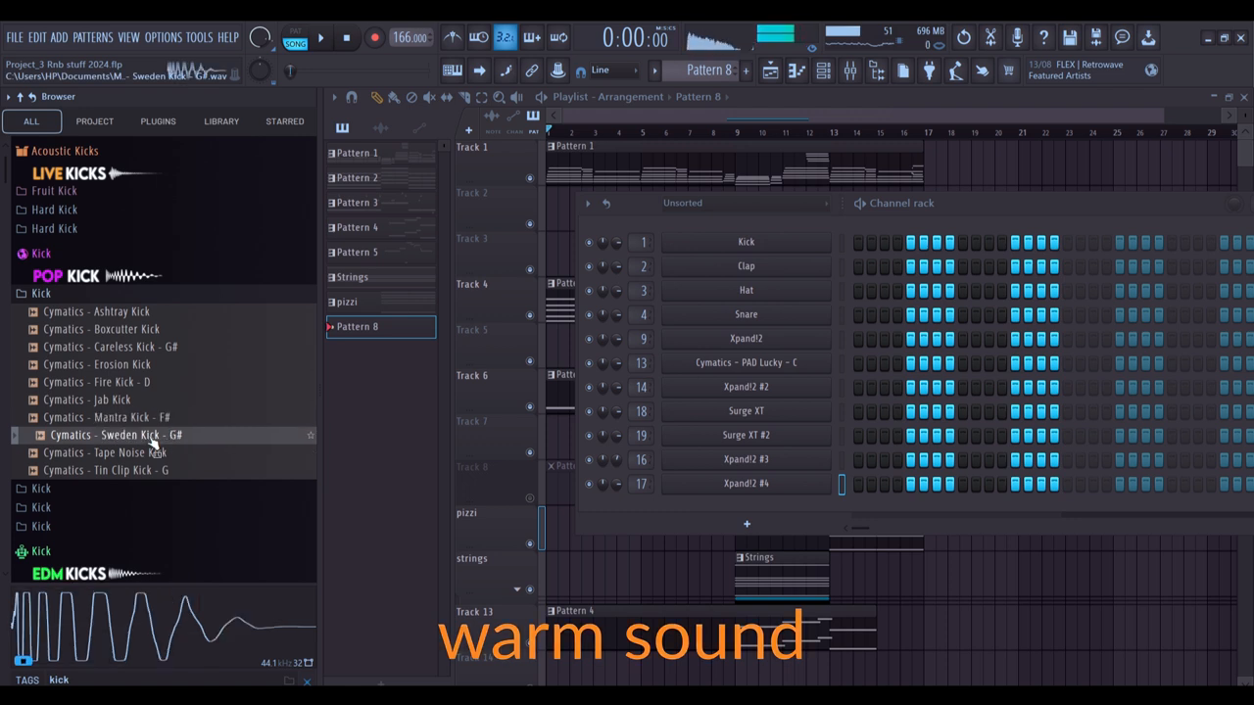
pyautogui.click(113, 470)
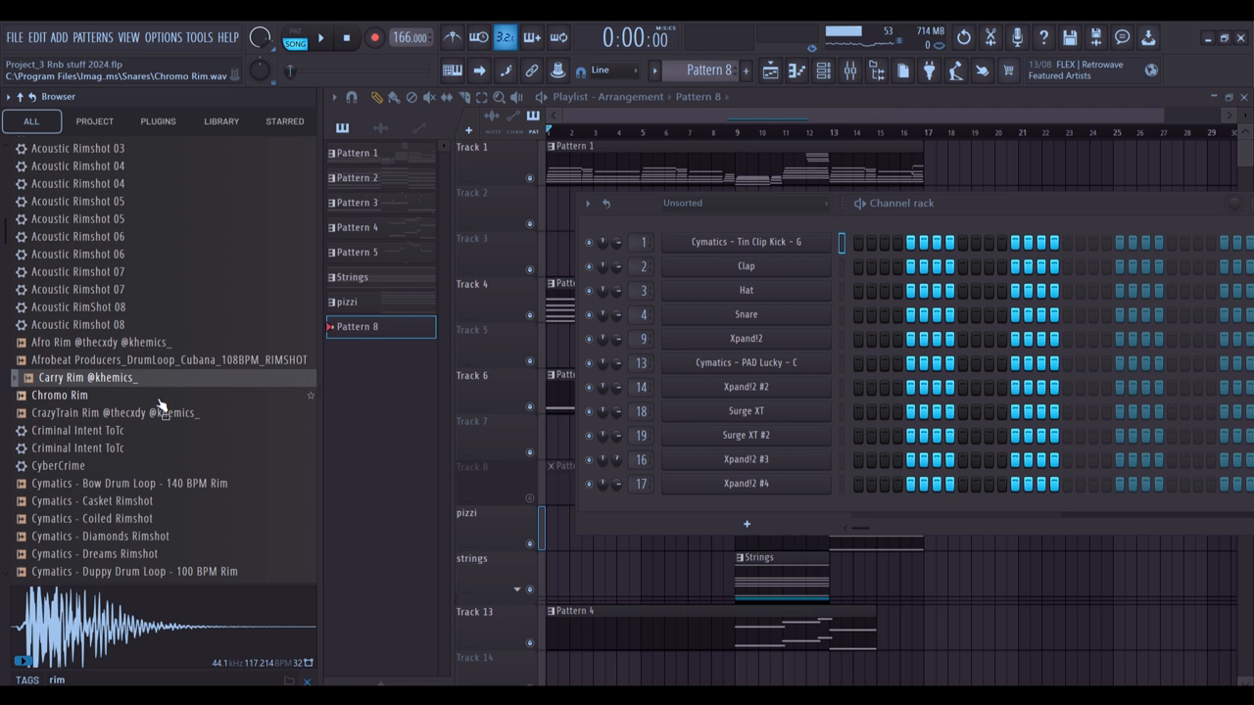
pyautogui.moveTo(88, 377); pyautogui.dragTo(475, 377)
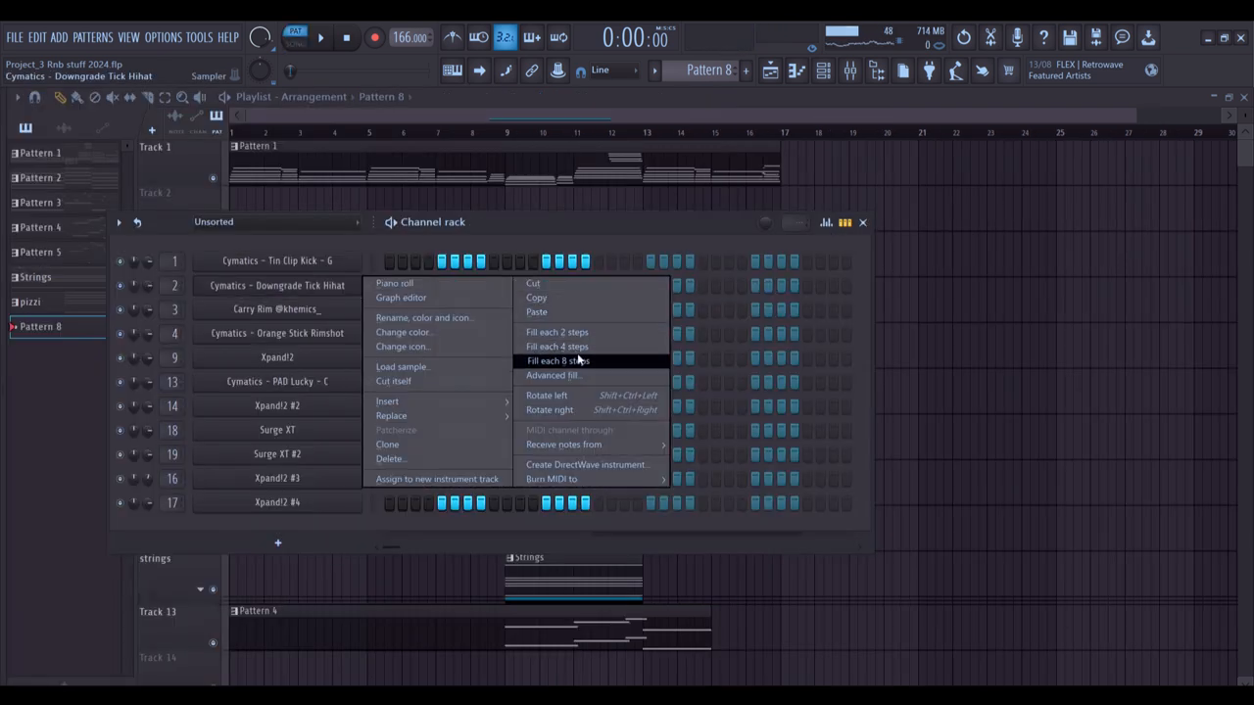
# - Fill a drum channel every eight steps and open the Confidential Trap Snare channel settings
pyautogui.click(556, 360)
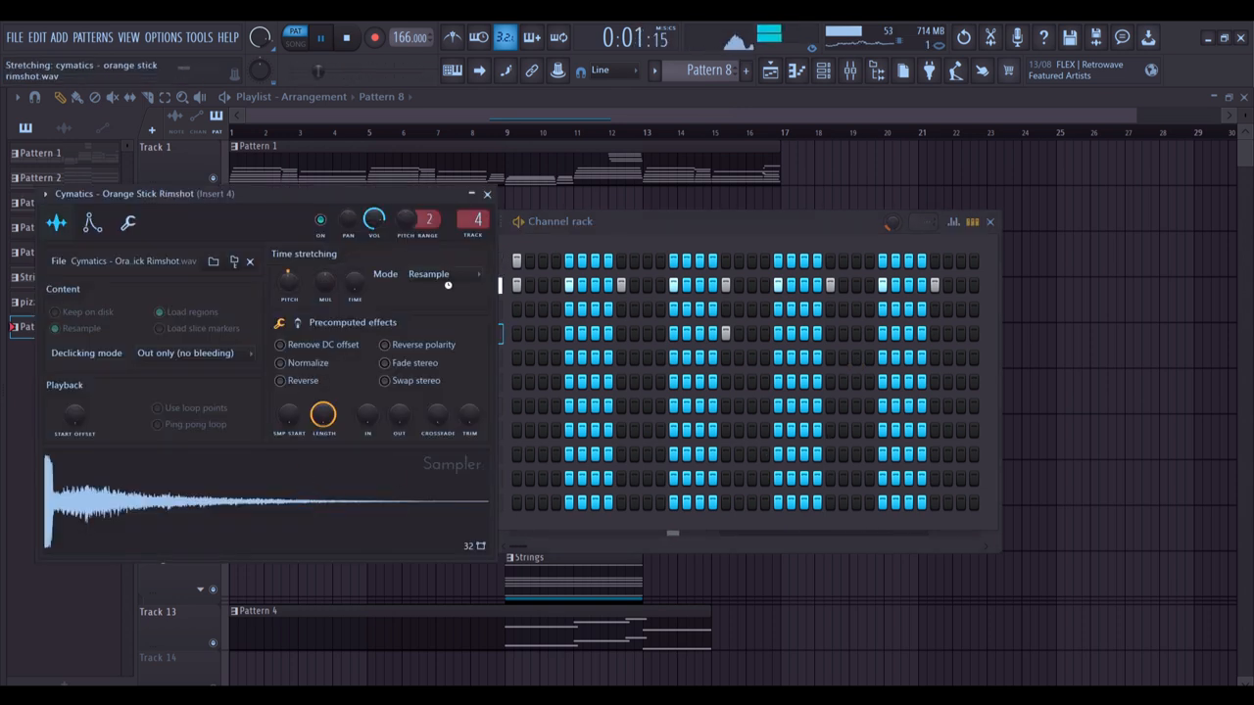
pyautogui.click(442, 273)
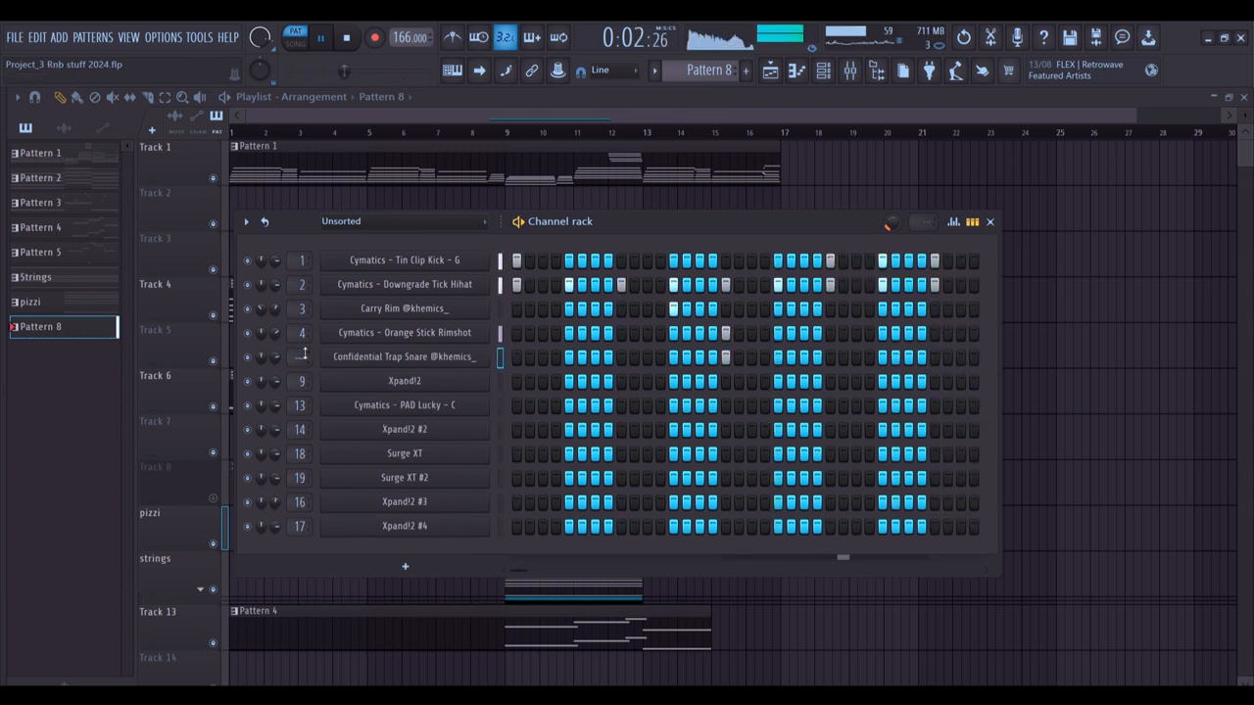
pyautogui.click(404, 355)
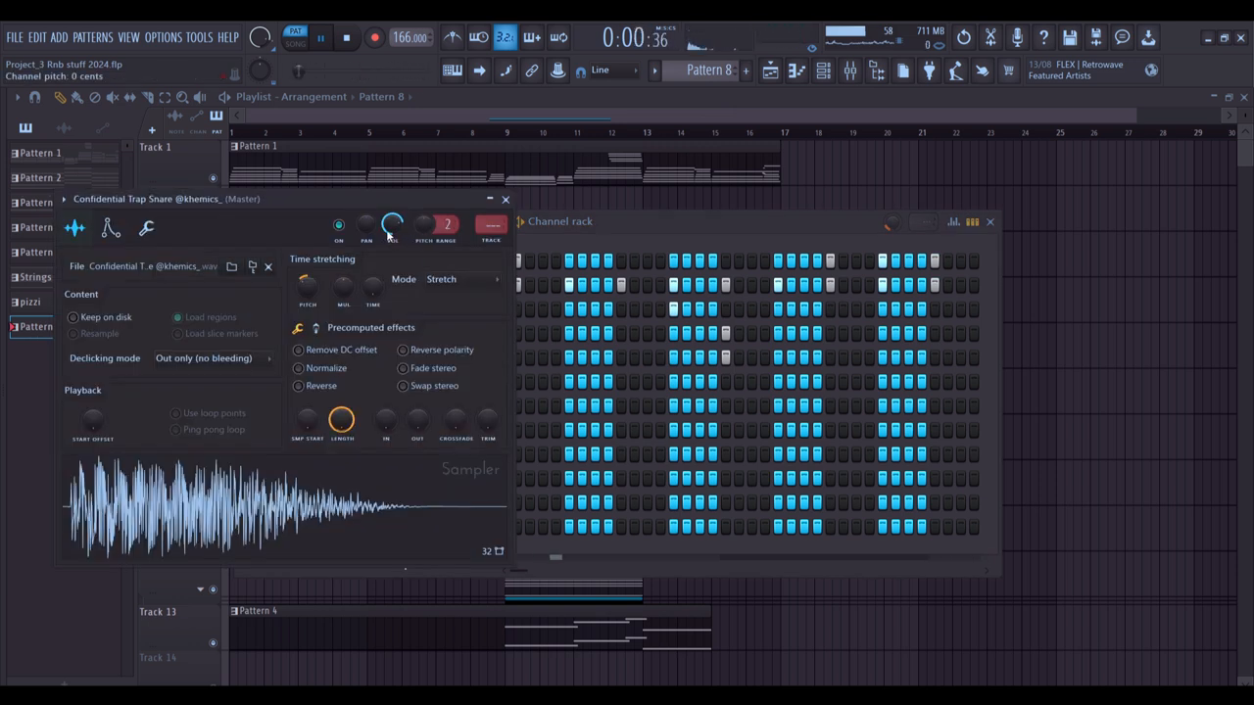
pyautogui.click(489, 225)
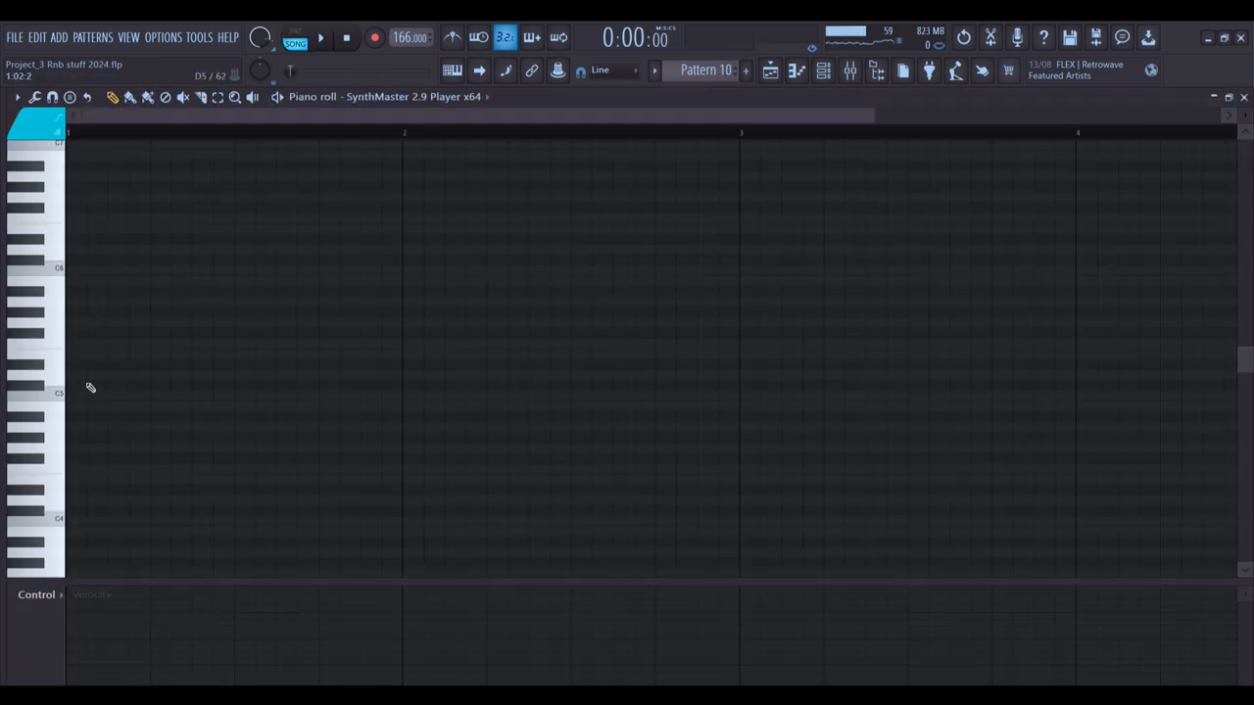
# - Draw a sparse Xpand!2 #2 melody between D3 and A3 across bars 2–16, then play it back
pyautogui.moveTo(71, 394); pyautogui.dragTo(436, 395)
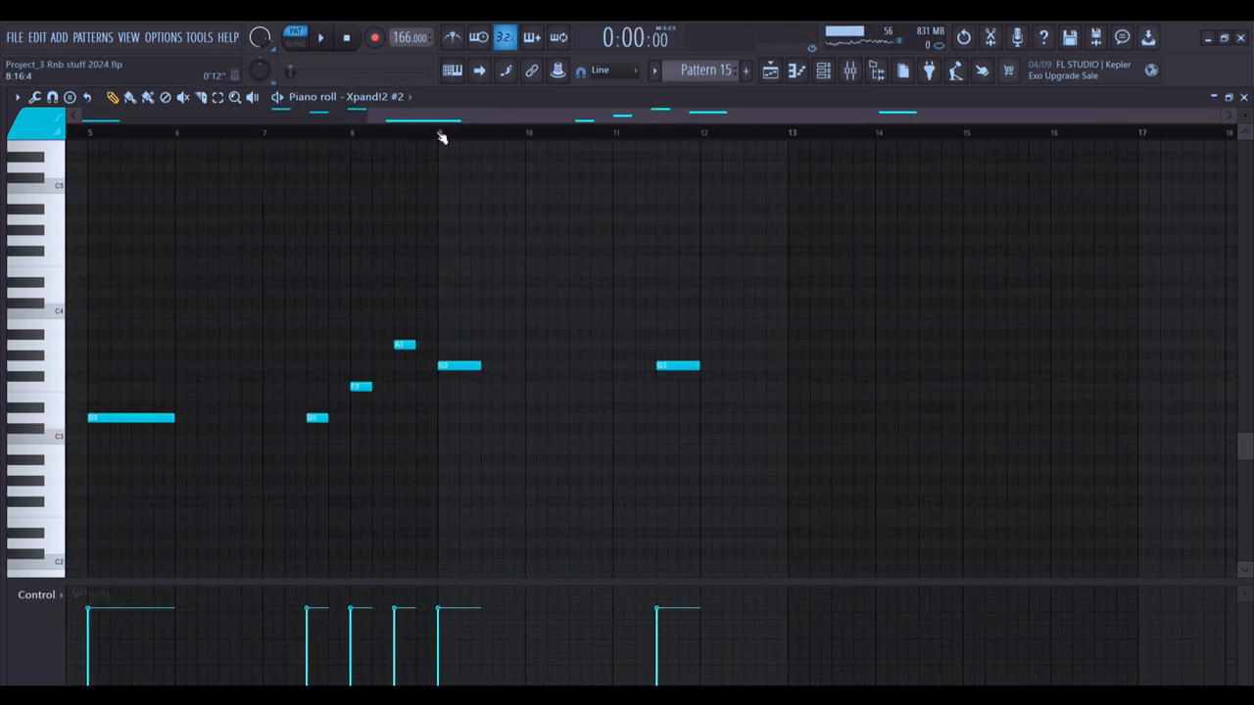
pyautogui.click(321, 38)
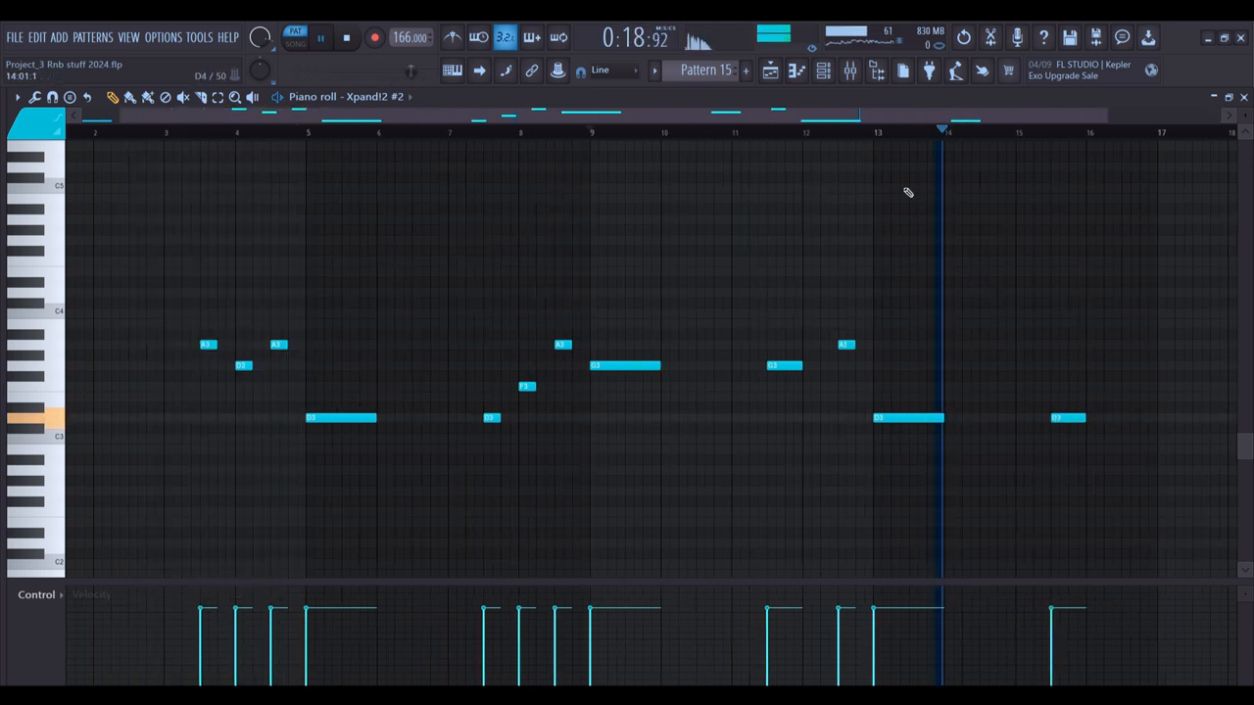